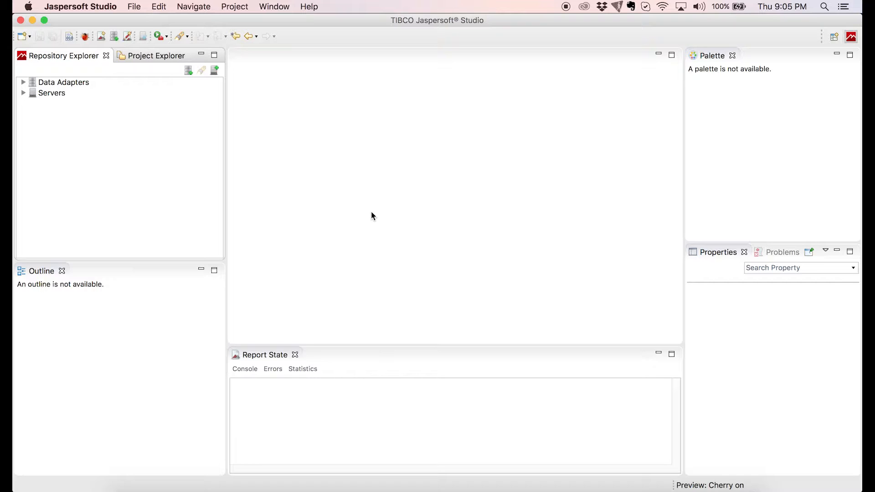
Expand Data Adapters in the Repository Explorer and select Sample DB
left_click(134, 6)
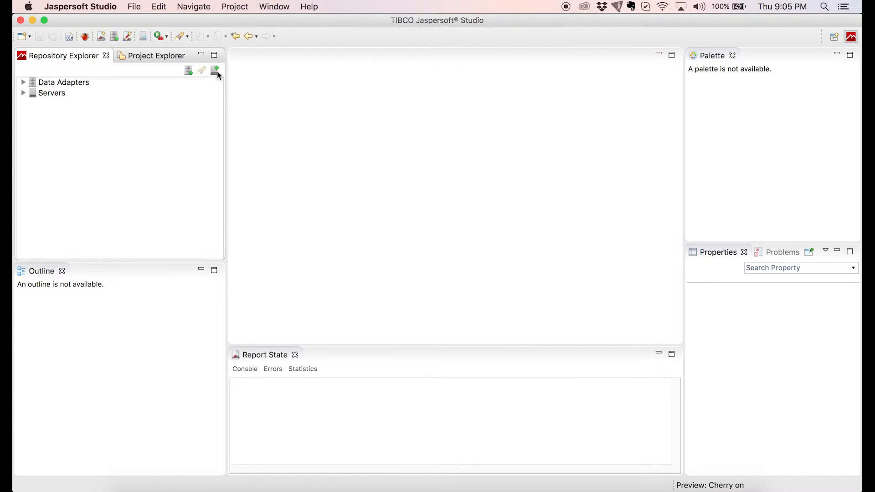
mouse_move(215, 69)
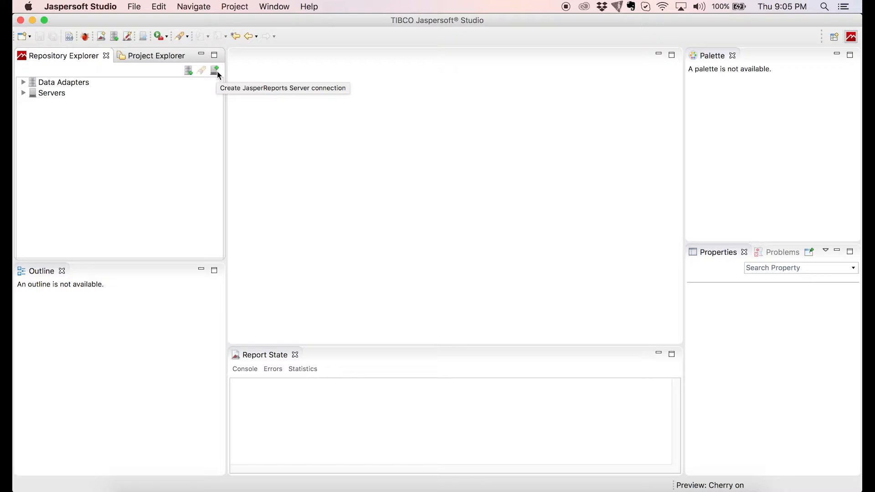
mouse_move(36, 84)
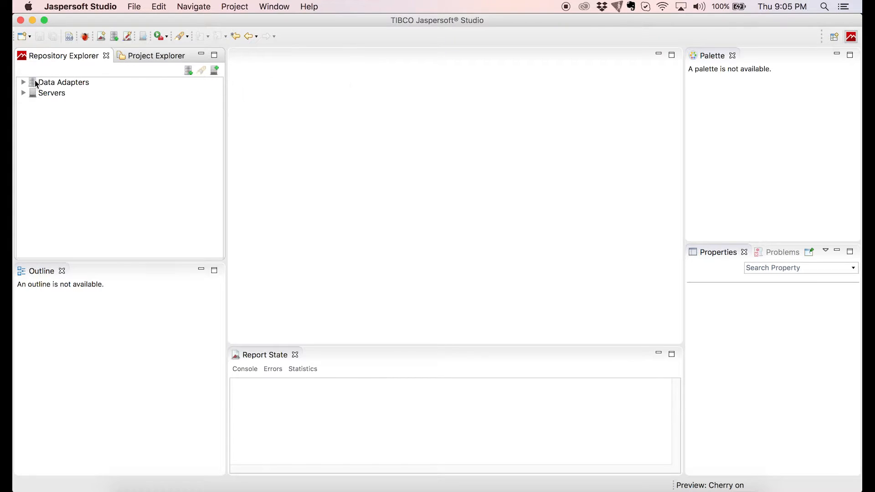
left_click(22, 82)
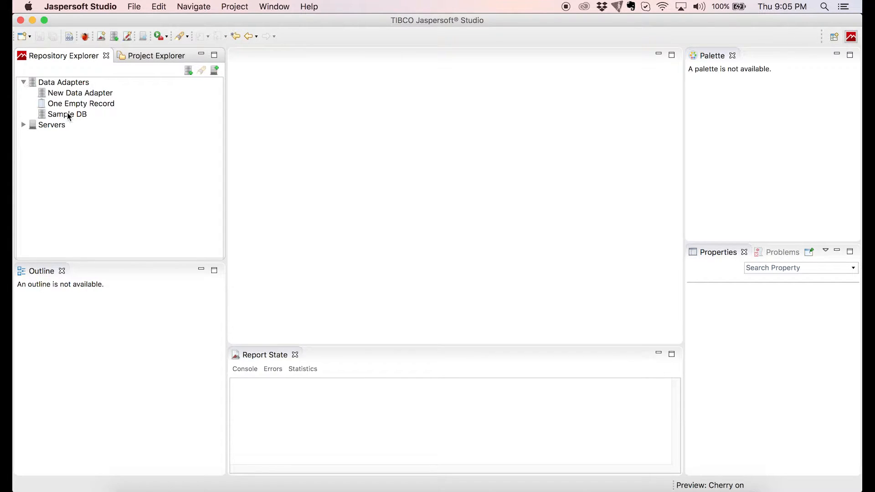
left_click(68, 114)
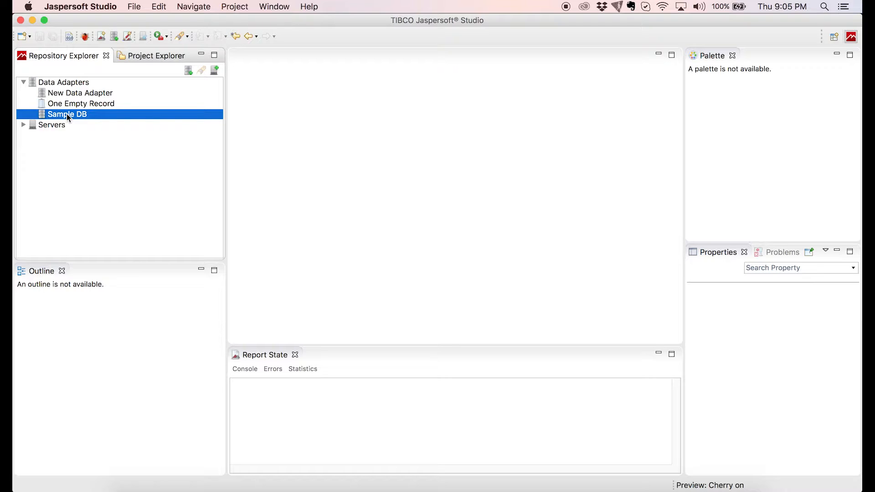
Start a new Jasper Report from the Cherry template, naming the file Jasperdemo.jrxml
left_click(134, 6)
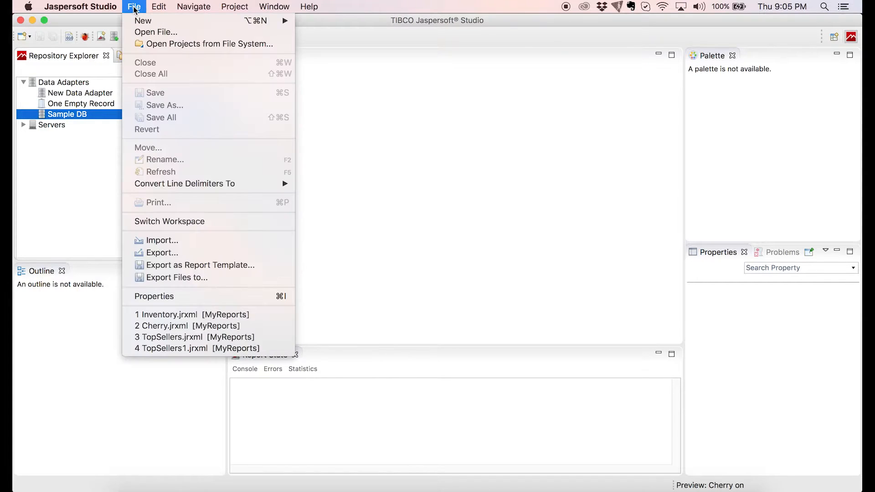
mouse_move(142, 20)
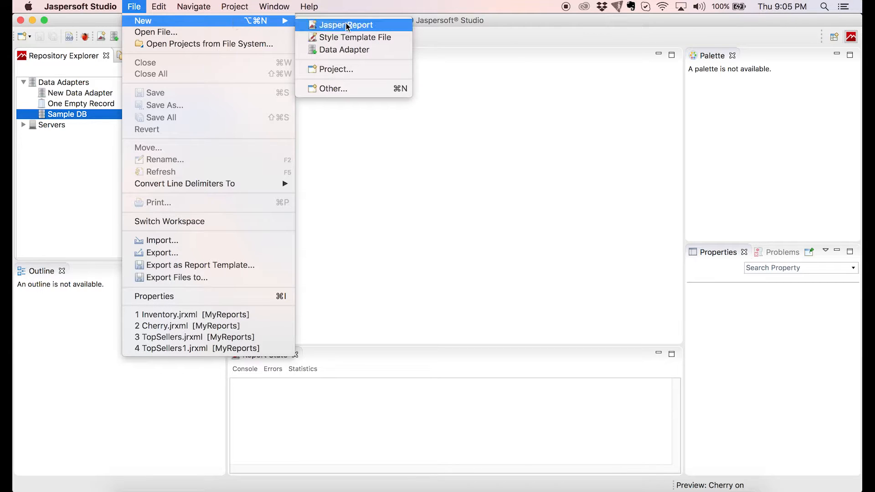
left_click(345, 26)
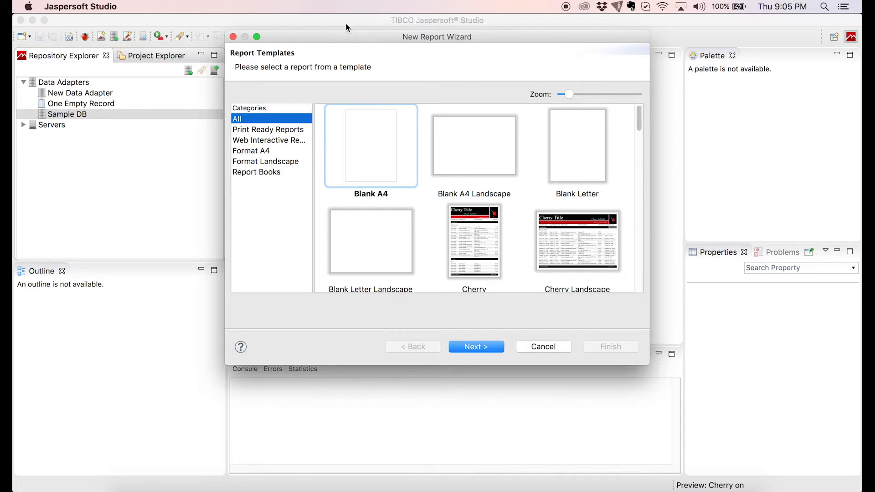
mouse_move(356, 29)
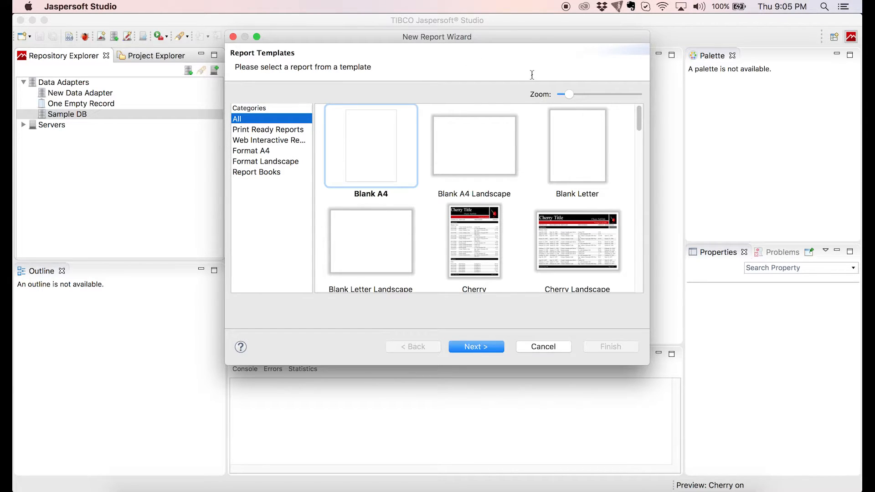
mouse_move(491, 200)
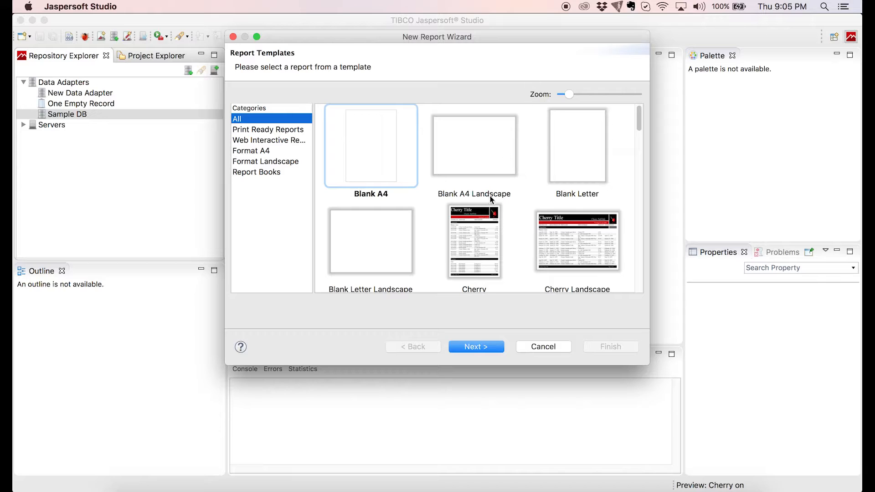
left_click(473, 241)
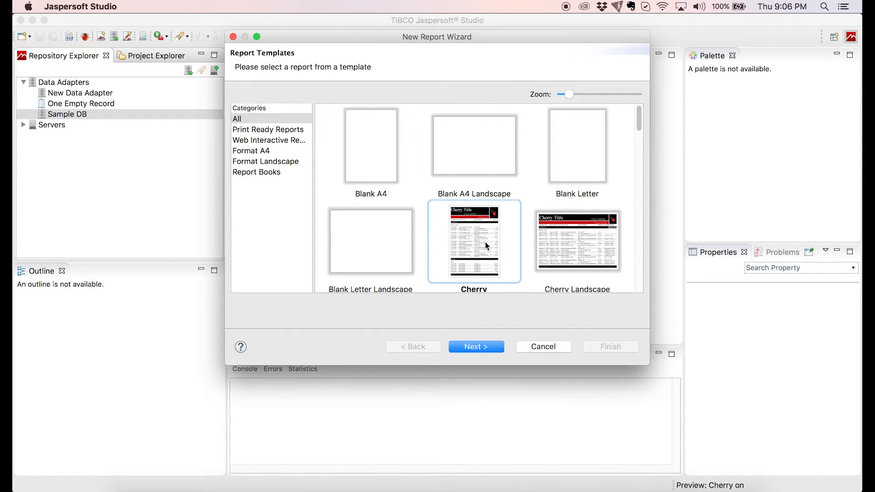
left_click(476, 347)
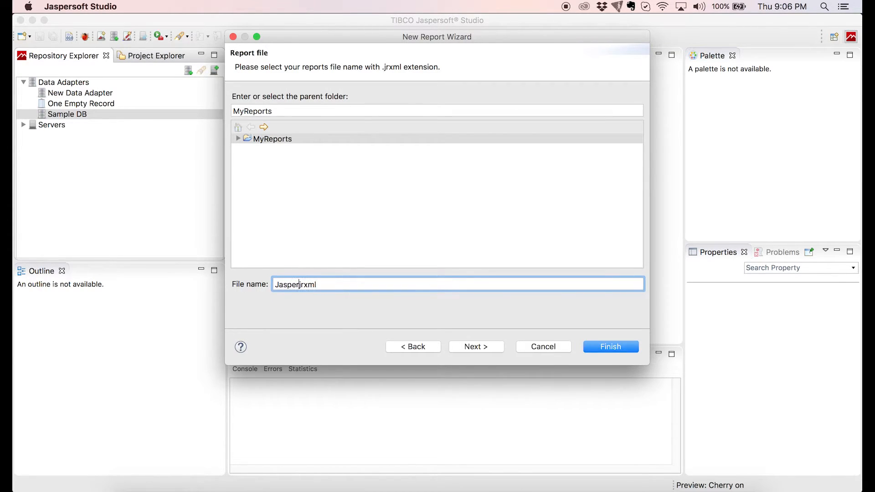
type("demo")
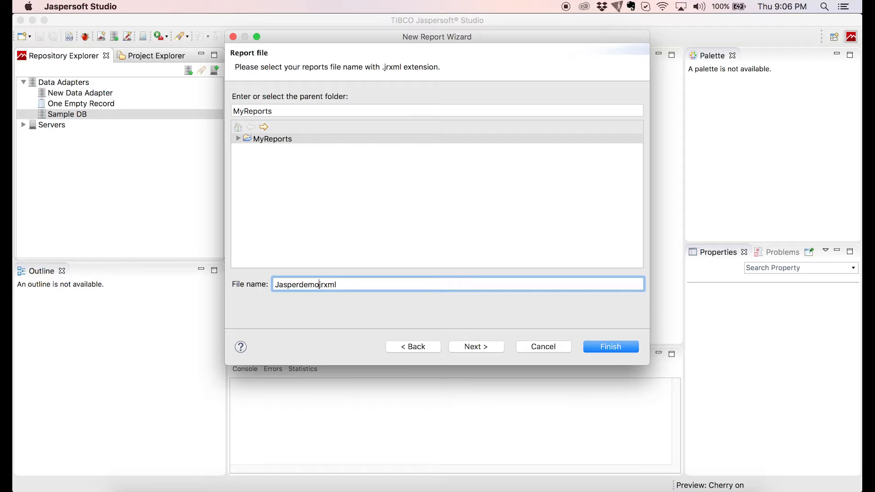
Choose Sample DB as the new report's data adapter
left_click(476, 346)
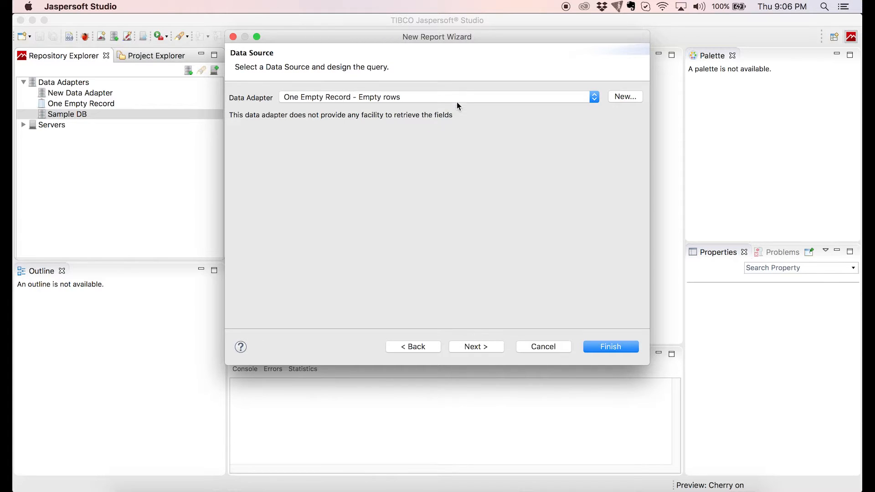
left_click(594, 97)
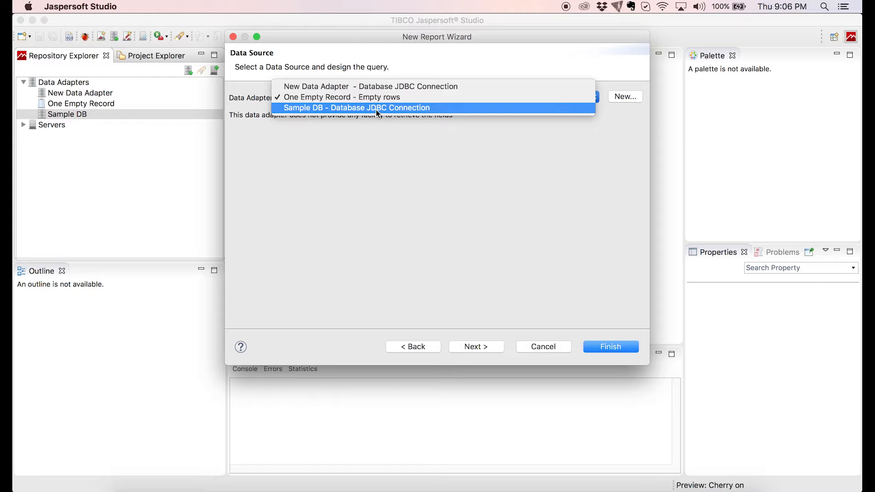
left_click(356, 108)
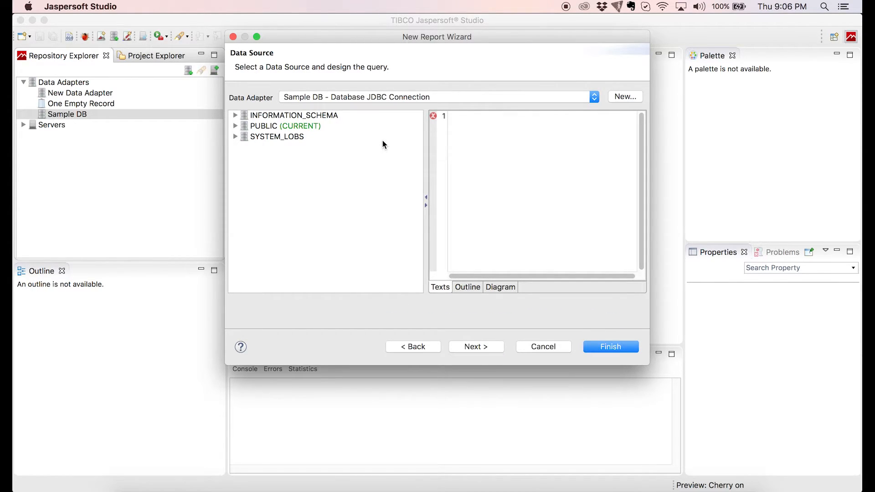
mouse_move(370, 140)
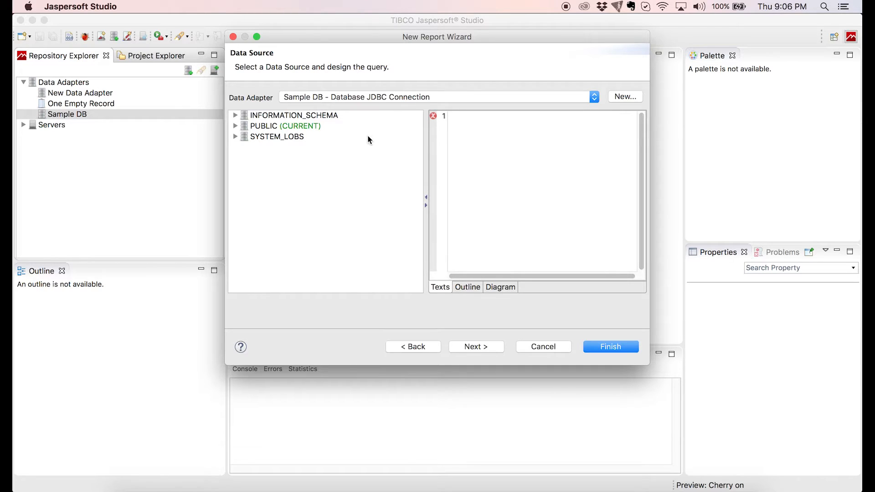
Browse PUBLIC > Table > PRODUCT and enter the query 'Select * from product'
left_click(236, 126)
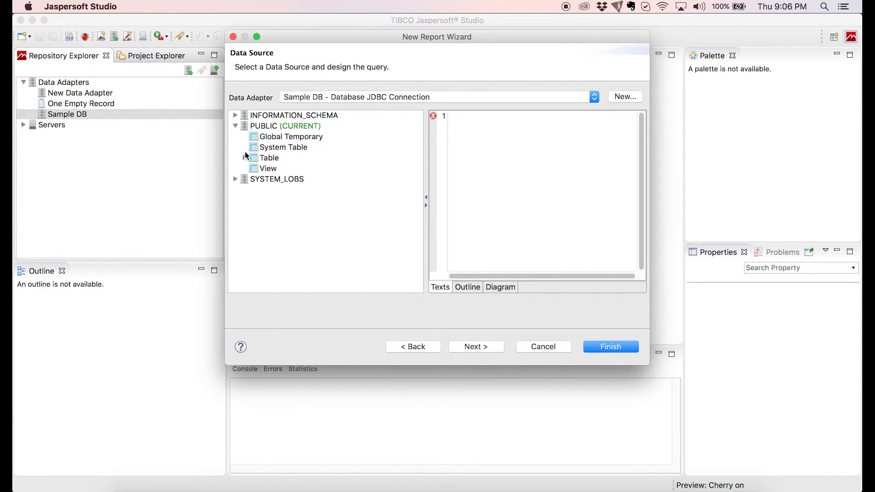
left_click(244, 158)
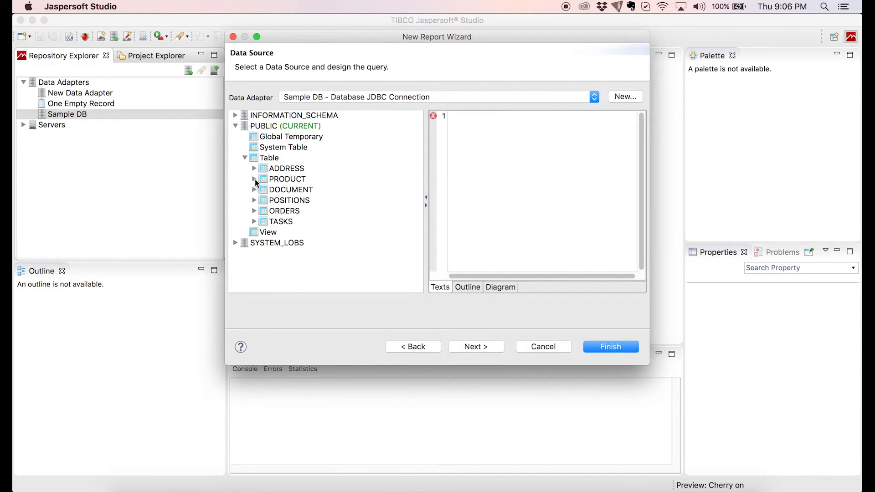
left_click(255, 179)
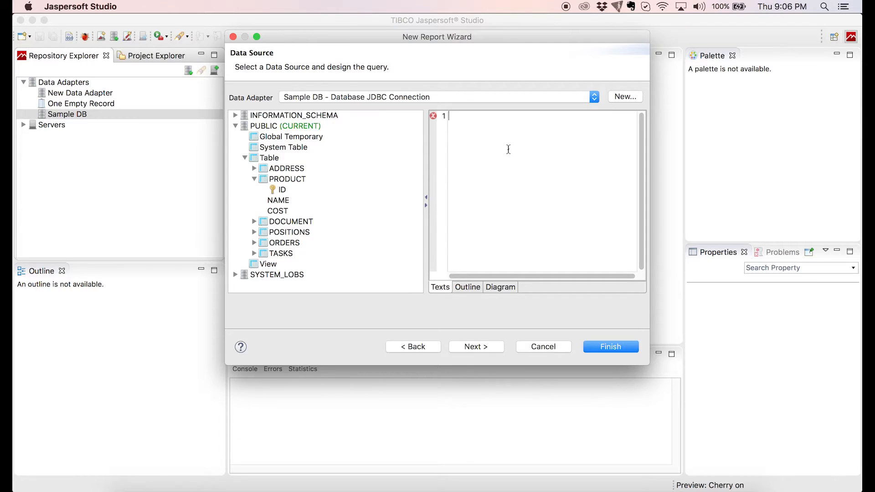
type("Select *")
type("from product")
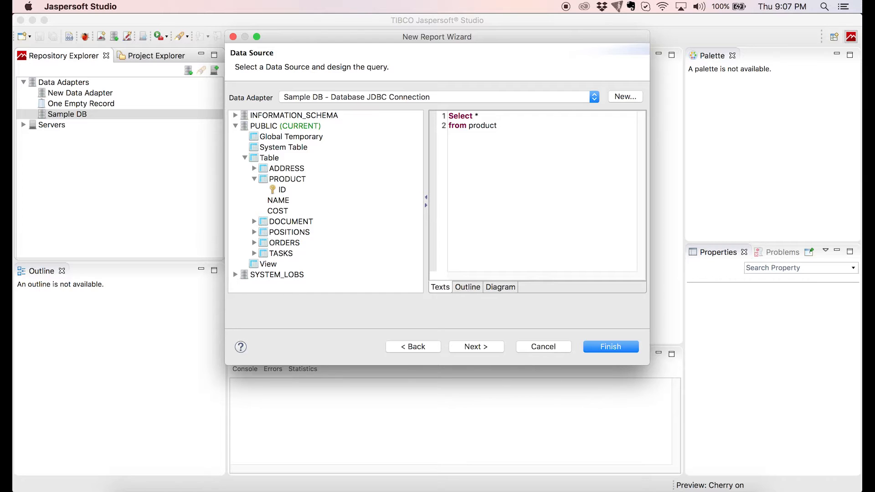
mouse_move(476, 349)
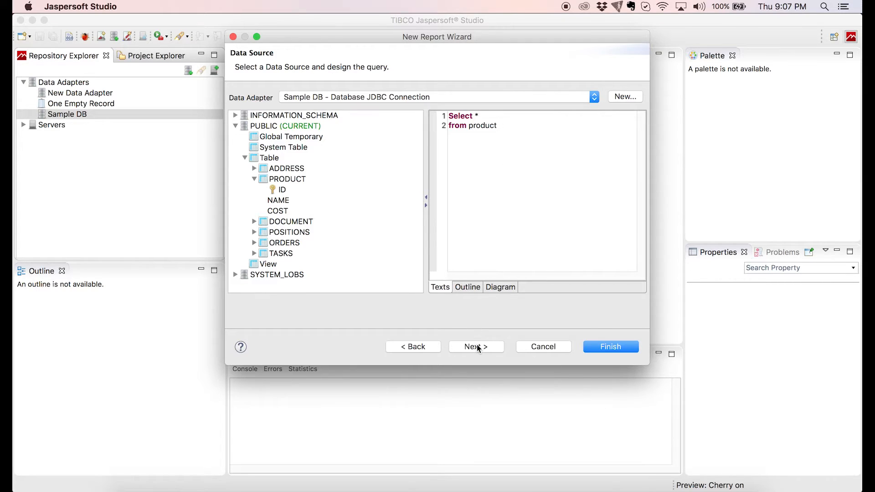
Add all dataset fields (ID, NAME, COST) to the report and continue to Group By
left_click(476, 346)
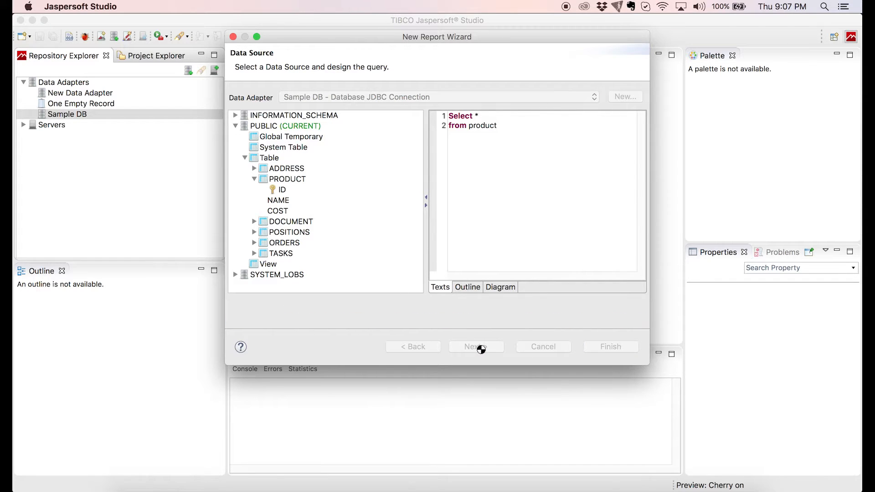
left_click(480, 346)
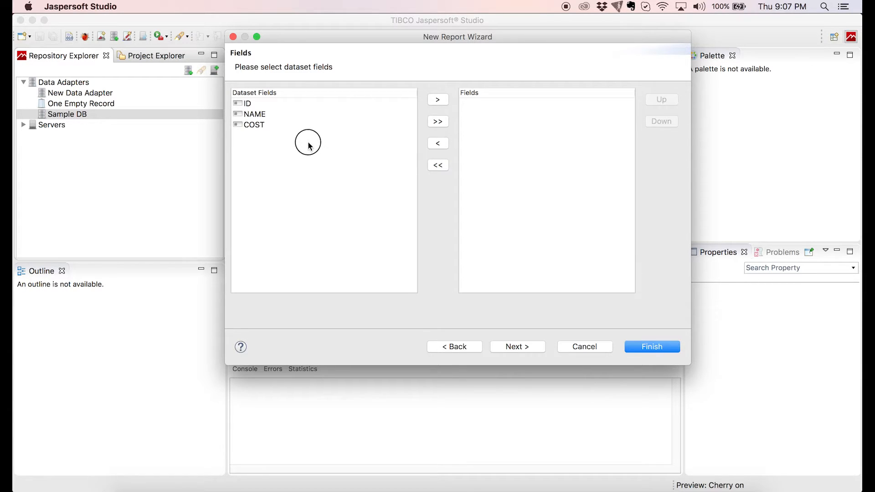
left_click(248, 103)
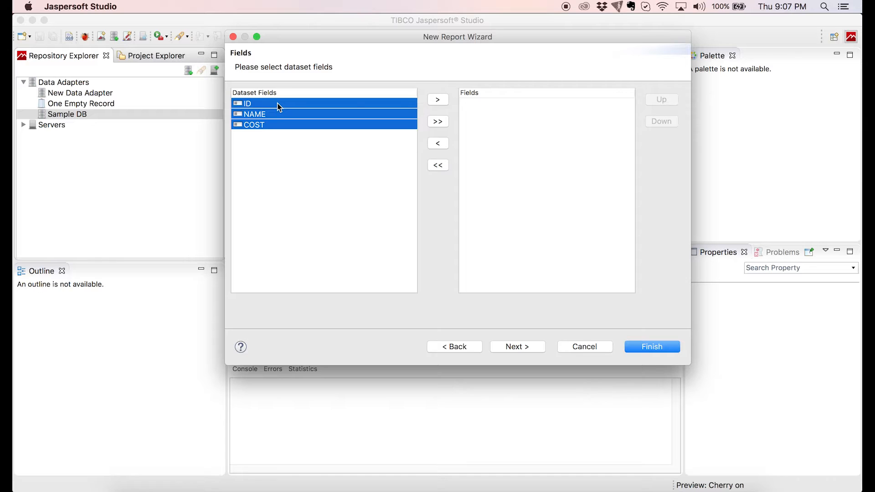
left_click(438, 121)
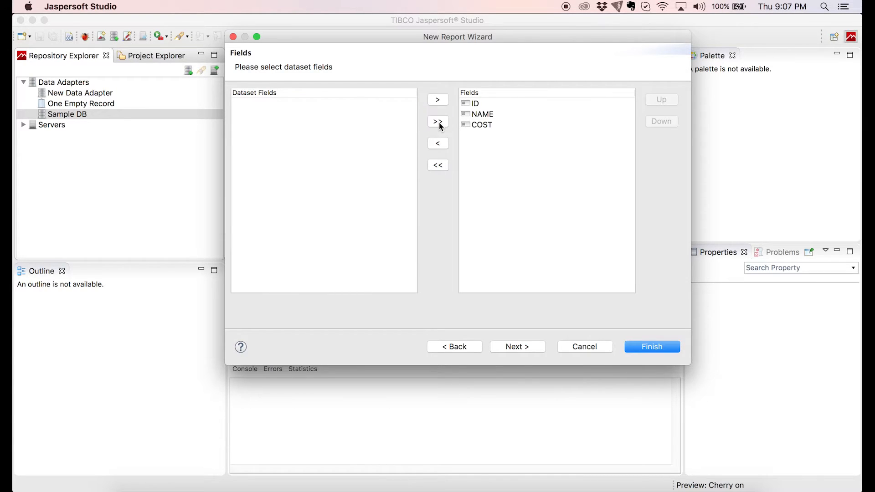
left_click(517, 346)
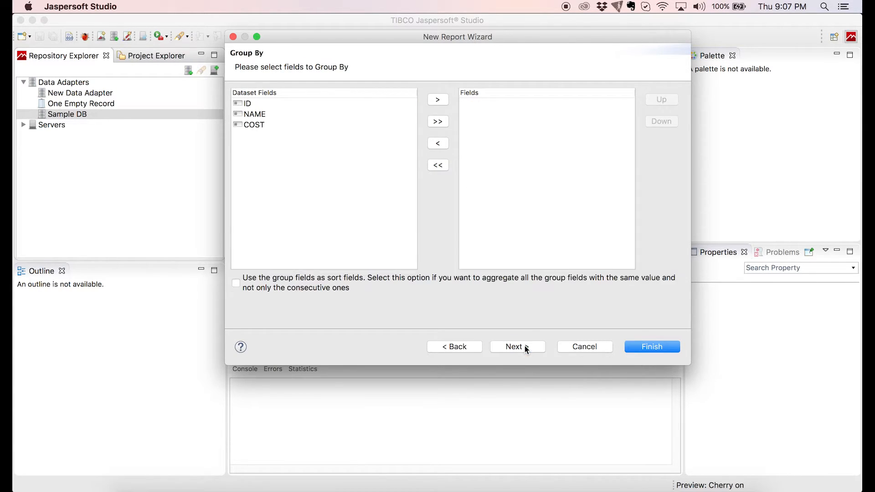
mouse_move(381, 225)
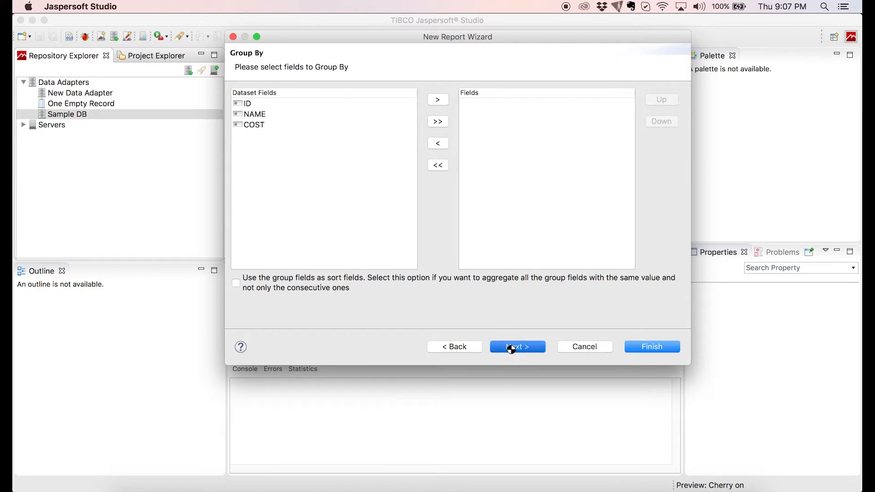
Skip grouping and finish the wizard so Jasperdemo.jrxml opens in the designer
left_click(517, 346)
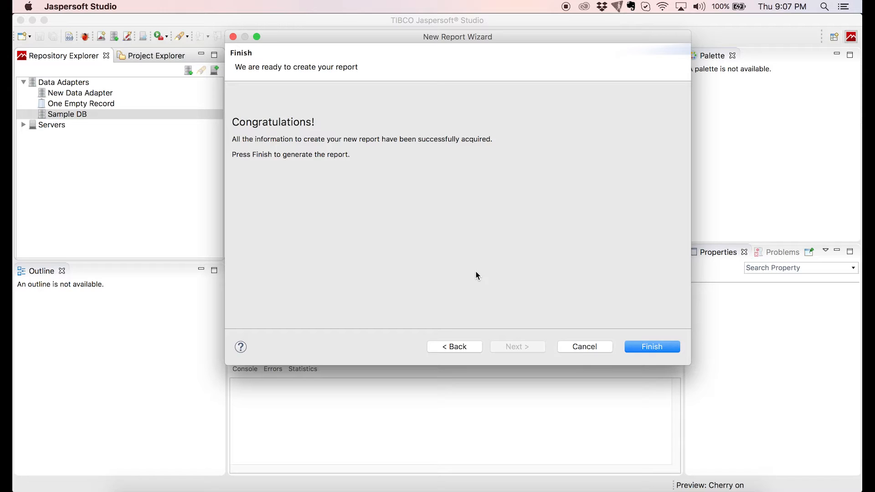
left_click(651, 346)
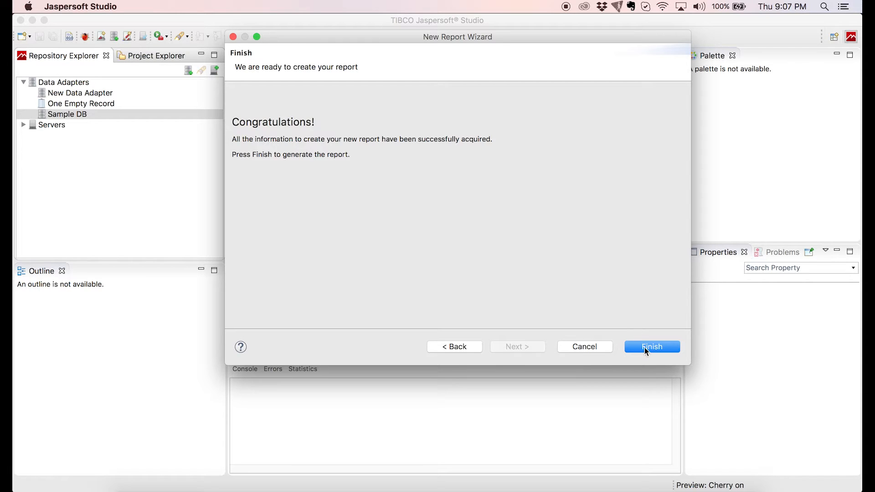
left_click(652, 347)
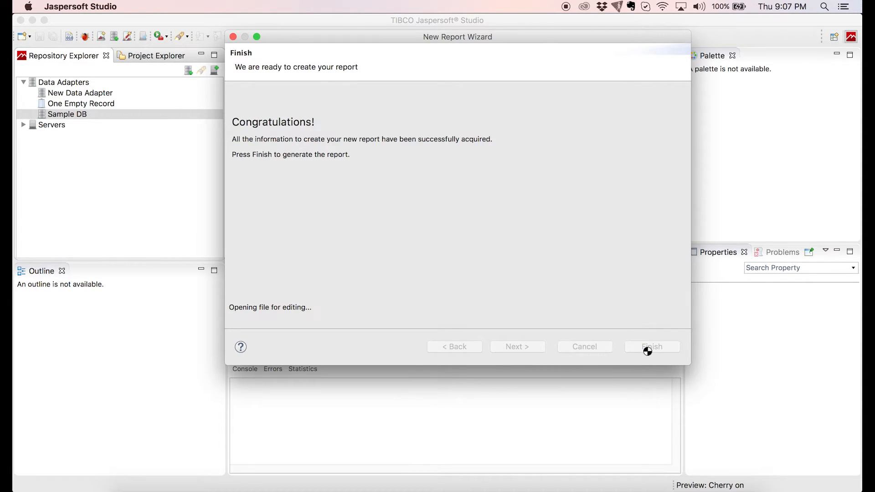
left_click(652, 347)
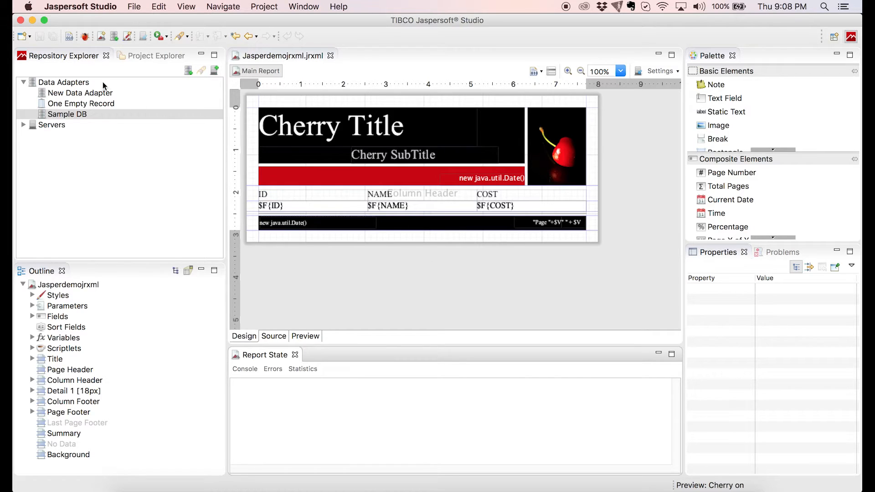
In Project Explorer, expand MyReports and select Jasperdemojrxml.jrxml
left_click(151, 55)
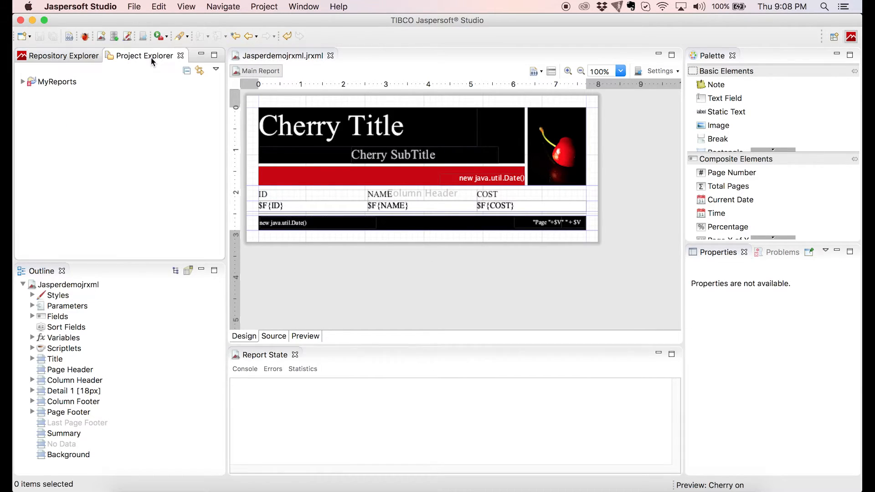
left_click(21, 81)
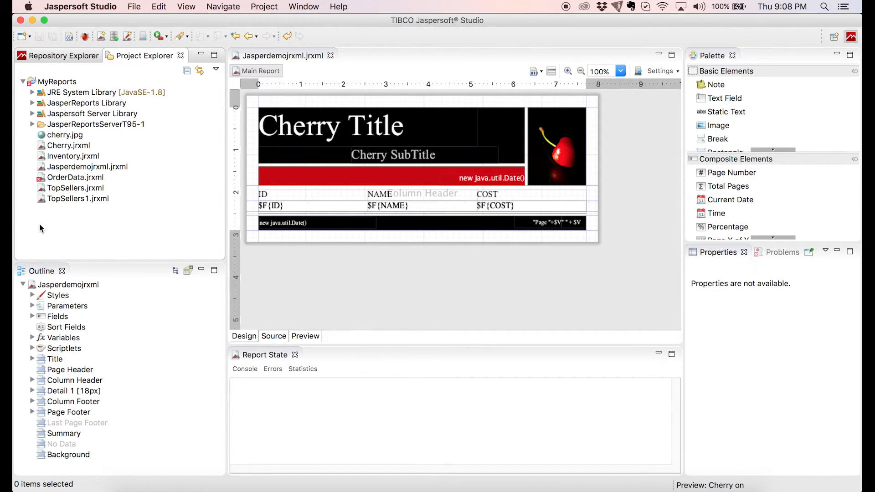
left_click(87, 167)
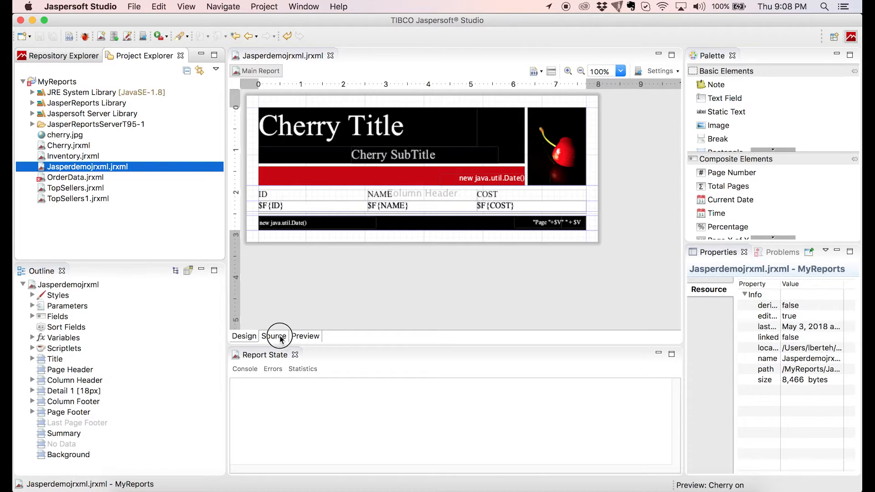
Show the Jasperdemo report's XML source with its query and fields
left_click(274, 336)
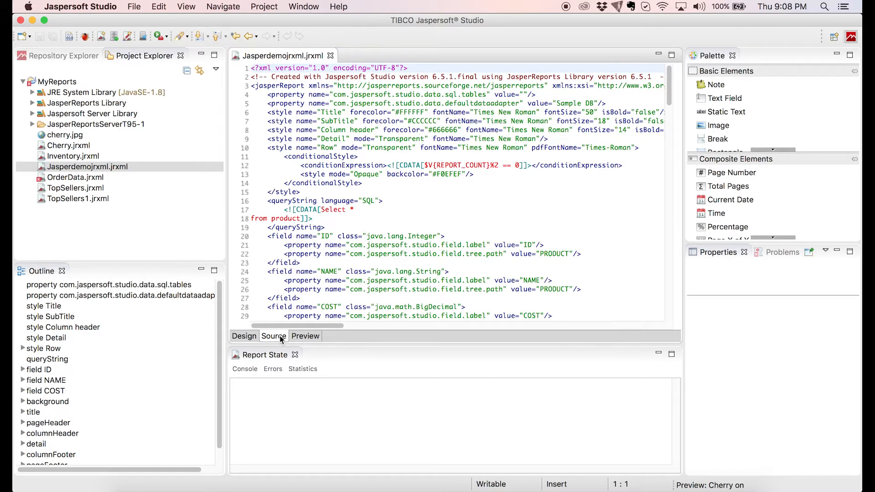
Preview the report against Sample DB and scroll through the product rows
left_click(305, 336)
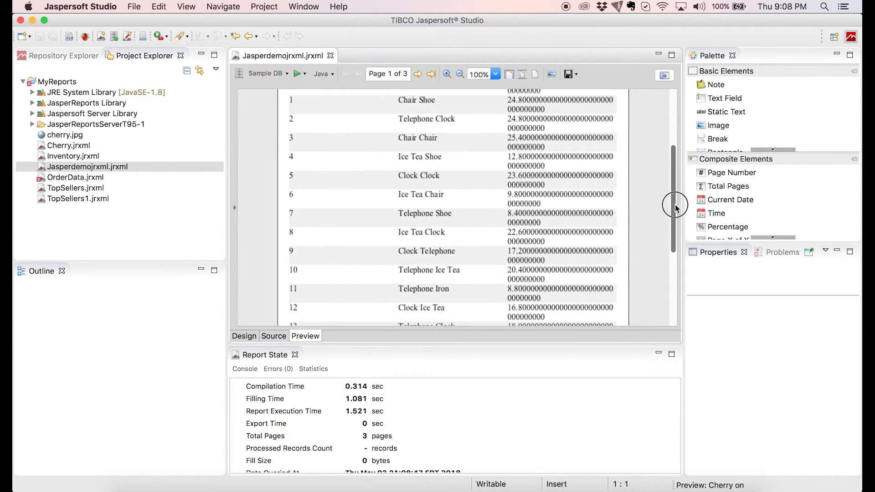
scroll("down", 3)
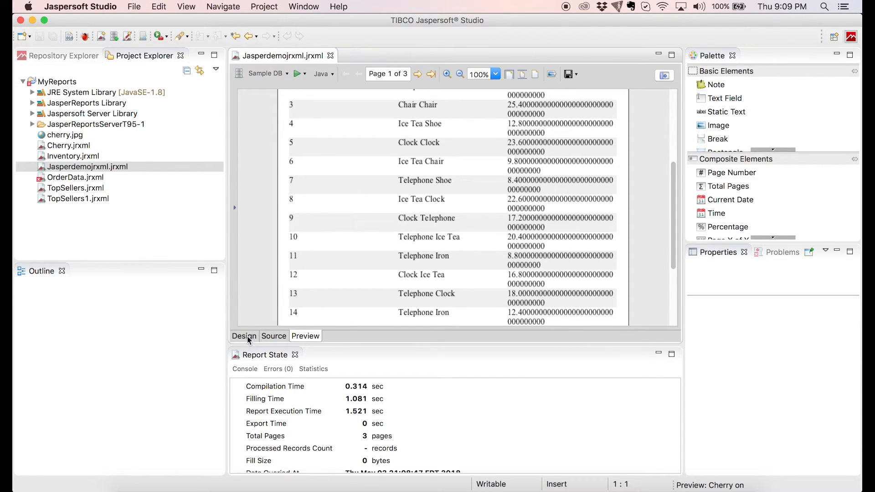
Change the COST field's class from BigDecimal to java.lang.Double
left_click(244, 336)
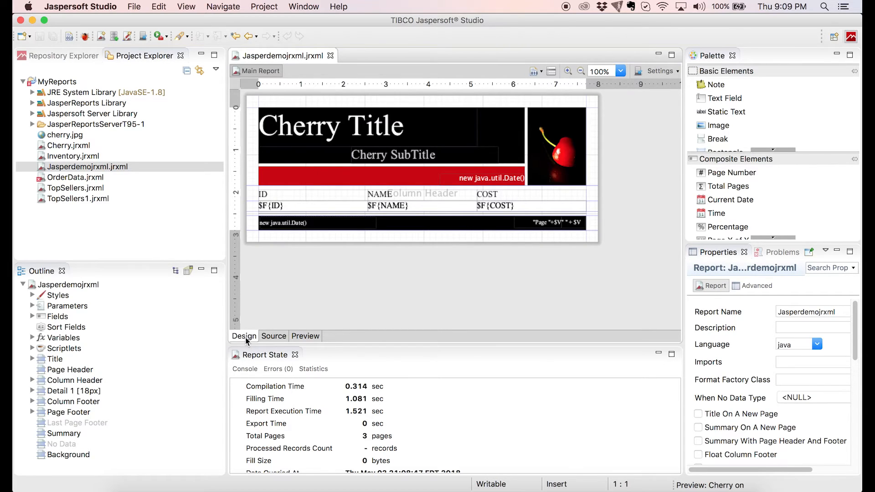
left_click(32, 317)
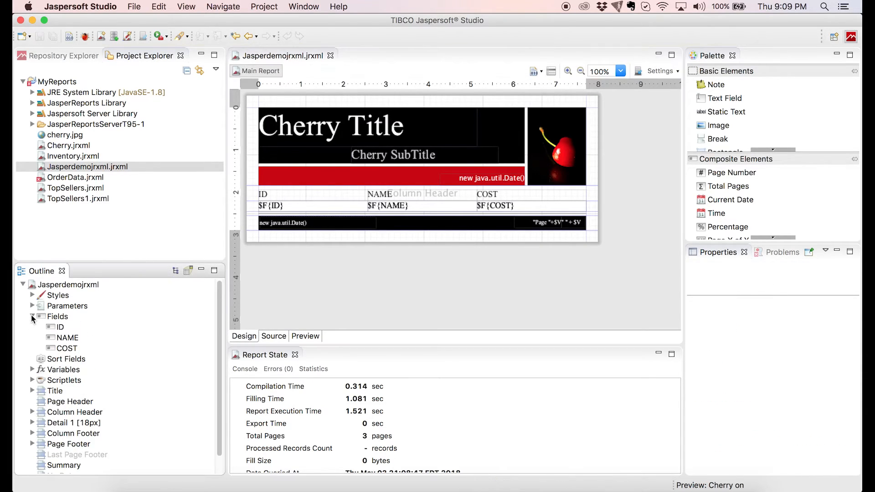
left_click(62, 348)
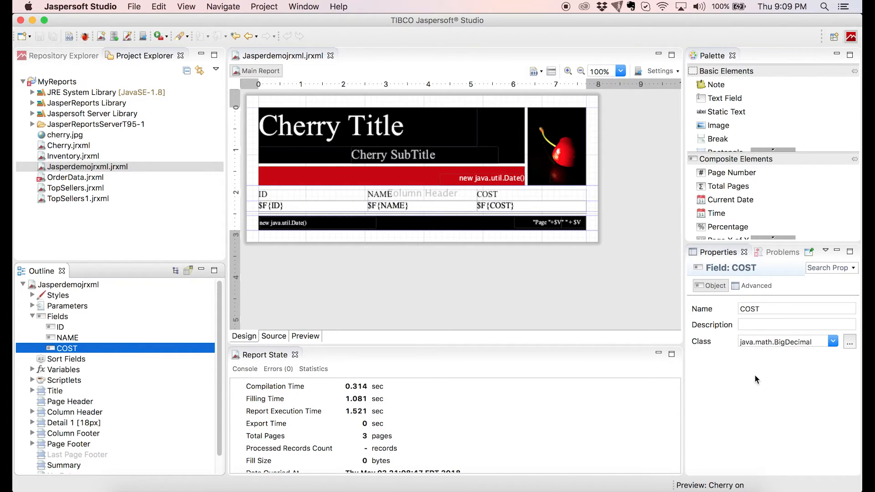
mouse_move(794, 342)
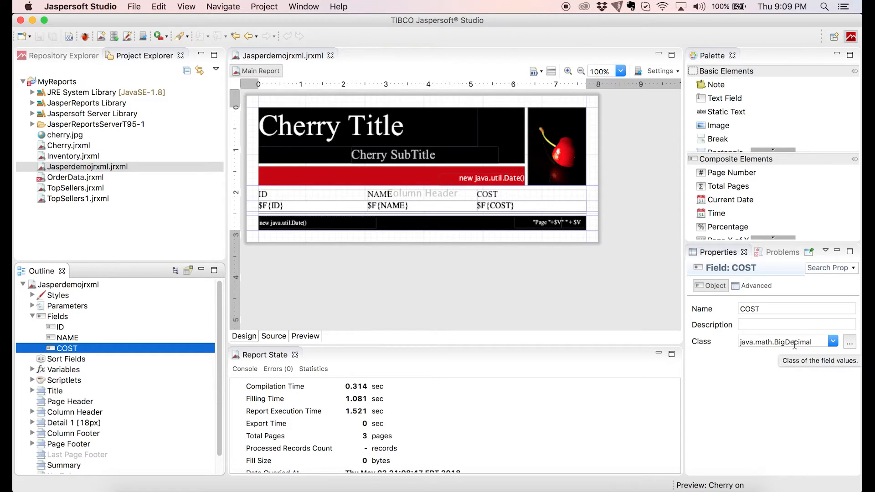
left_click(832, 341)
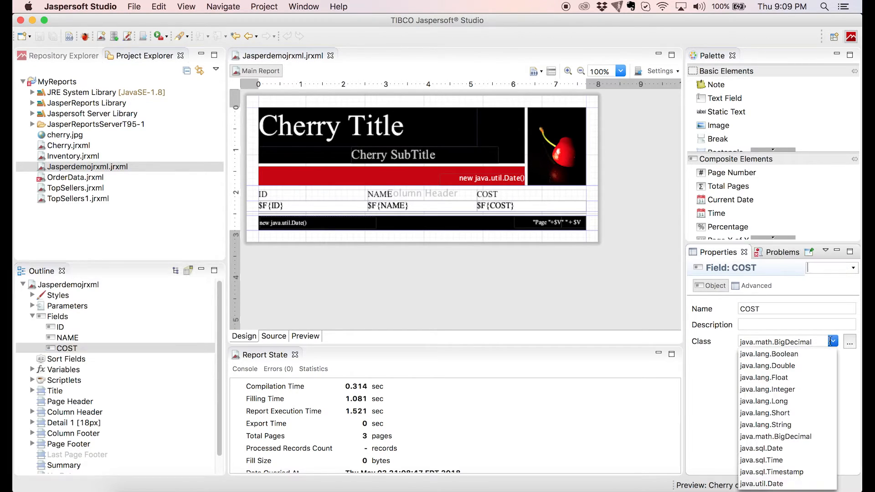
left_click(766, 366)
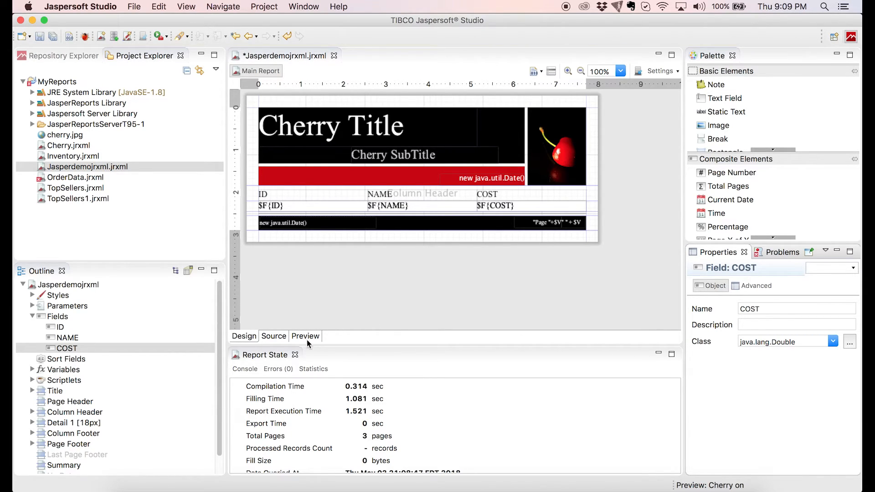
Re-run the preview so COST shows values like 5.4 and 24.8
left_click(305, 336)
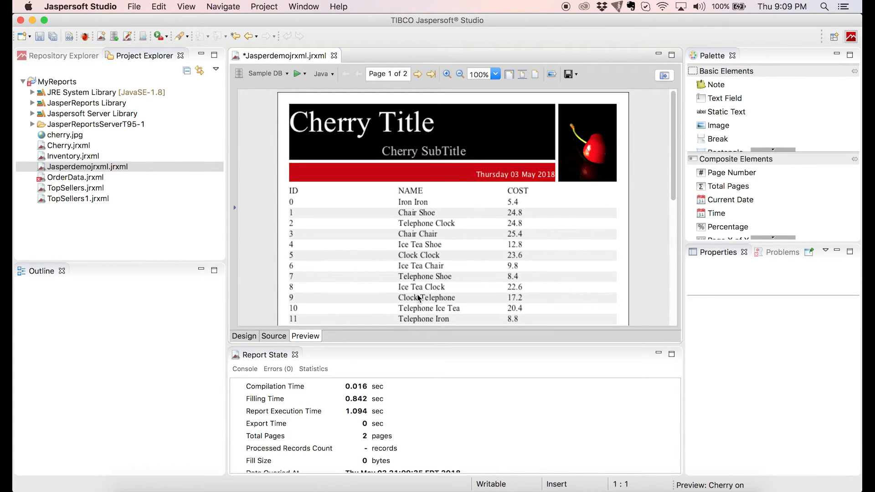
mouse_move(421, 282)
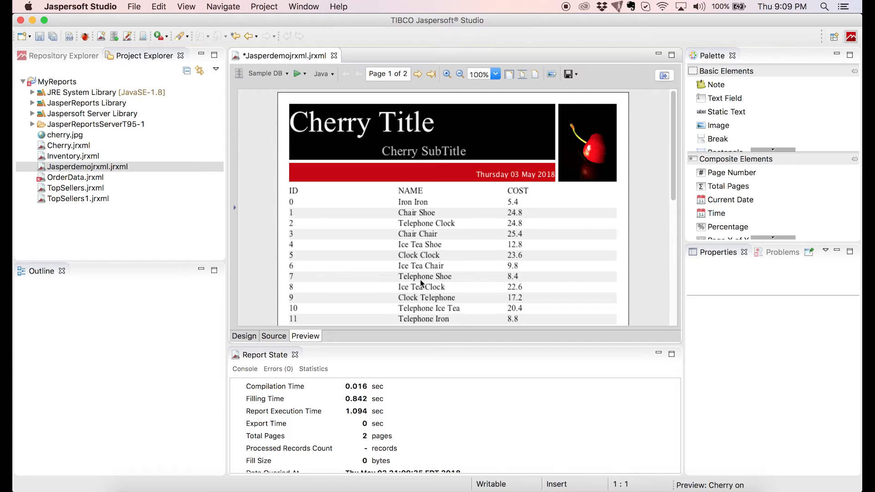
Widen the Cherry Title static text from 370 to 440 px across the black band
left_click(243, 336)
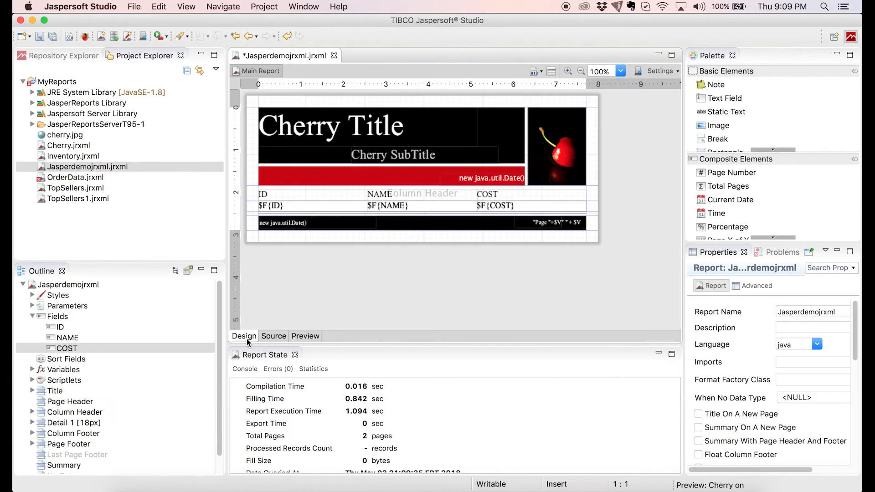
left_click(344, 133)
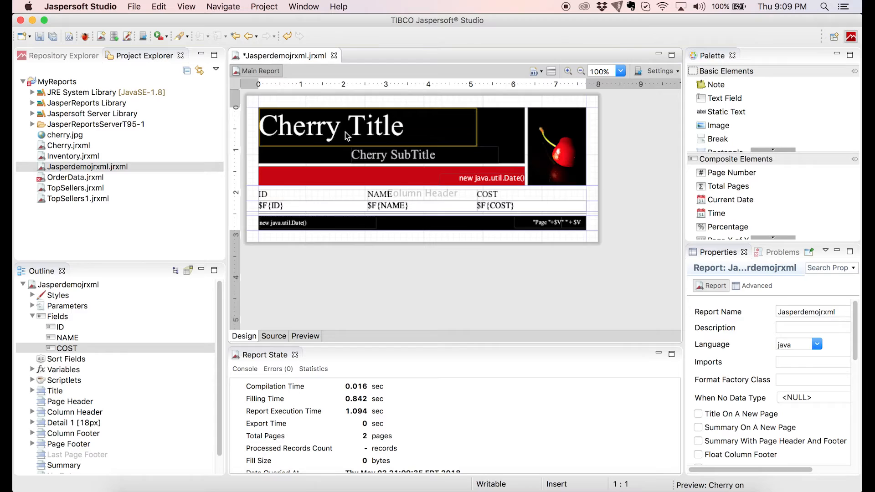
mouse_move(382, 134)
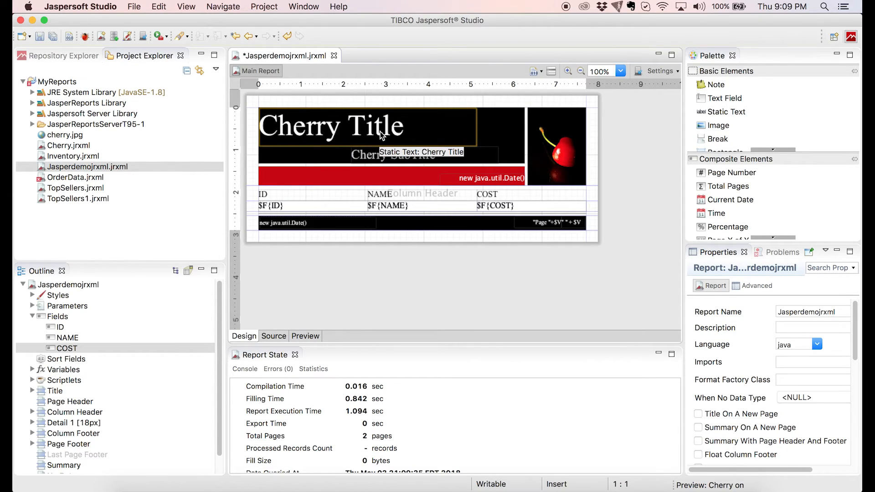
mouse_move(439, 132)
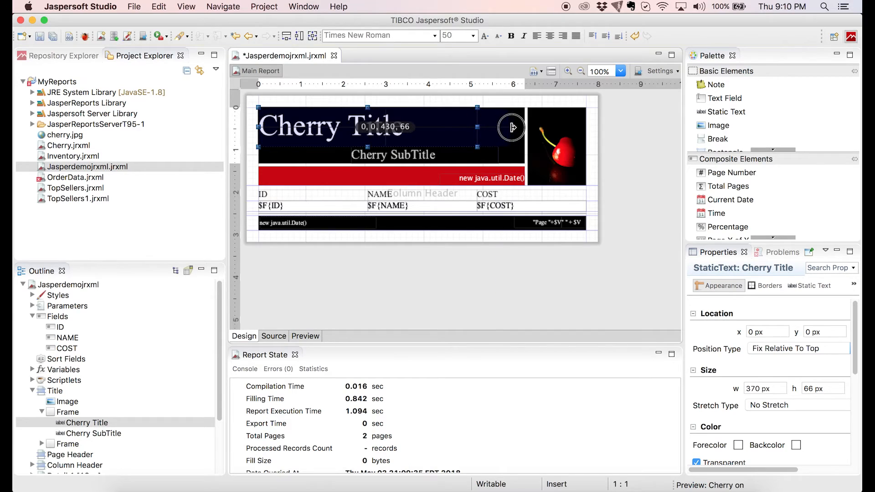
left_click_drag(475, 126, 518, 141)
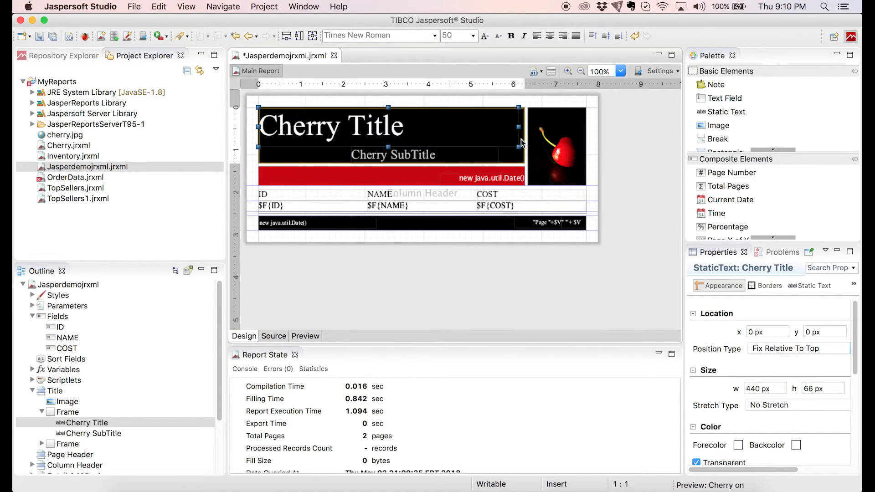
mouse_move(519, 142)
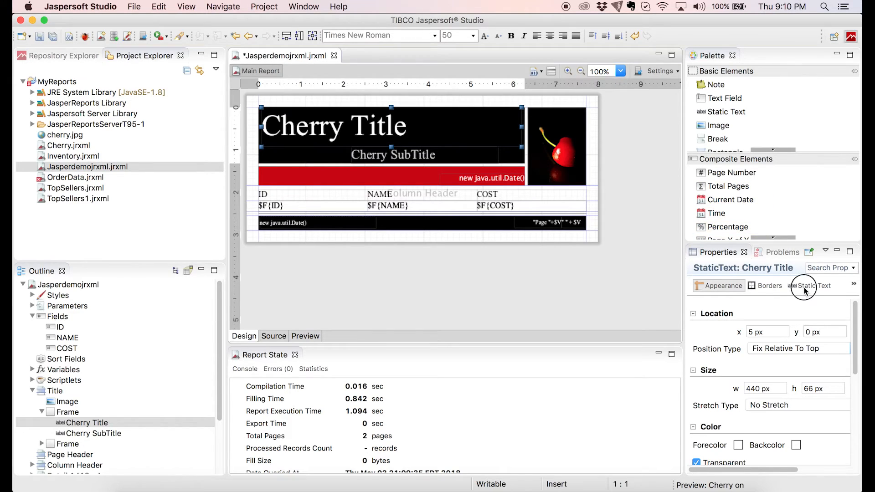
Center the title text horizontally and change it from Cherry Title to PRODUCTS
left_click(813, 286)
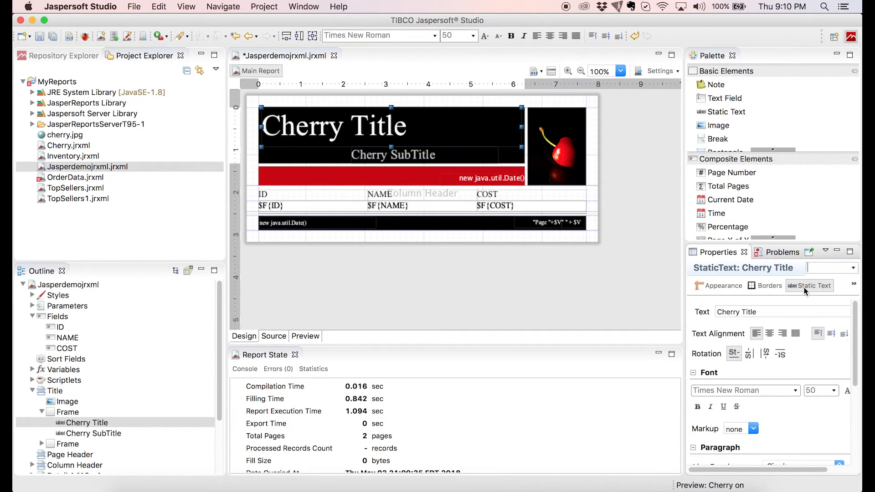
left_click(769, 333)
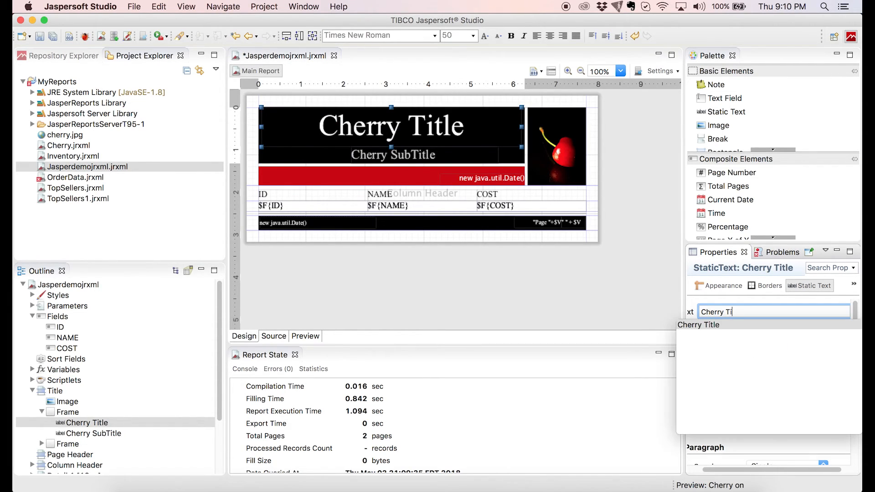
type("P")
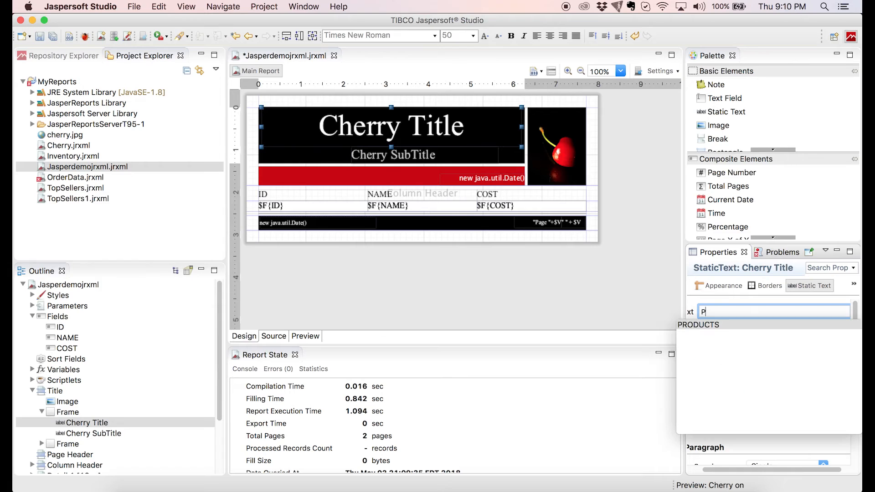
type("RODUCTS")
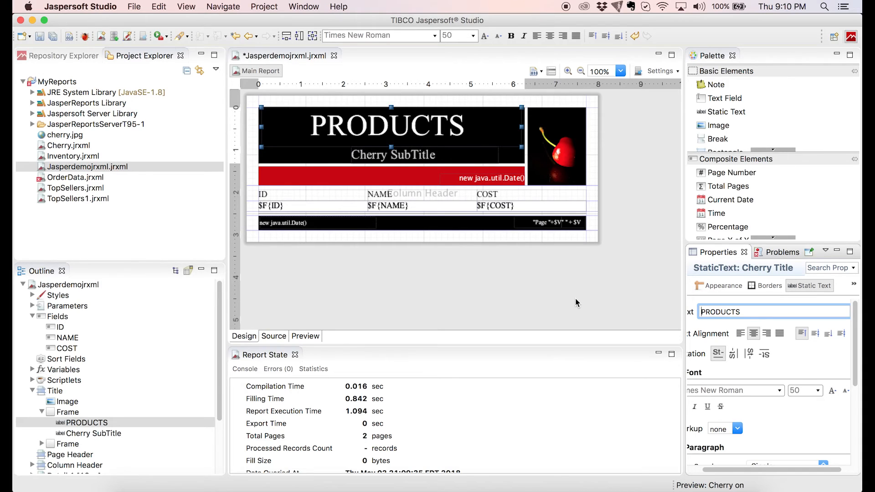
Delete the Cherry SubTitle element and move the PRODUCTS title down to fill the black band
left_click(392, 155)
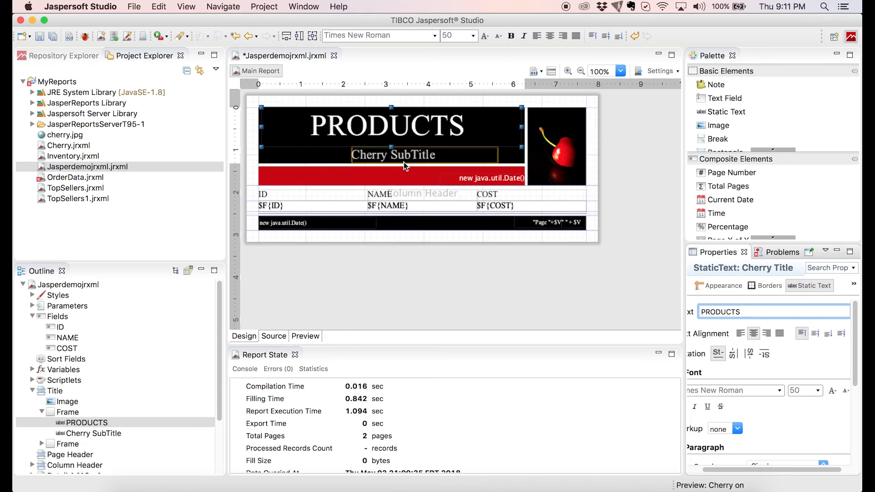
left_click(404, 164)
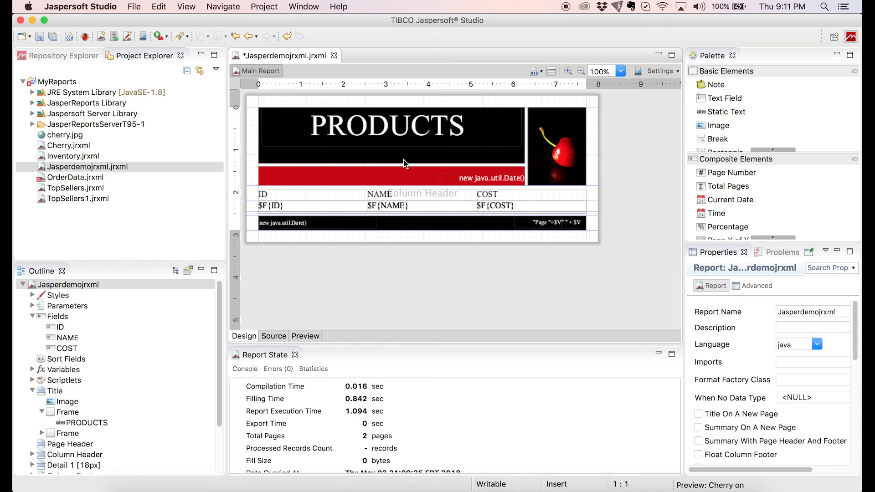
left_click(491, 177)
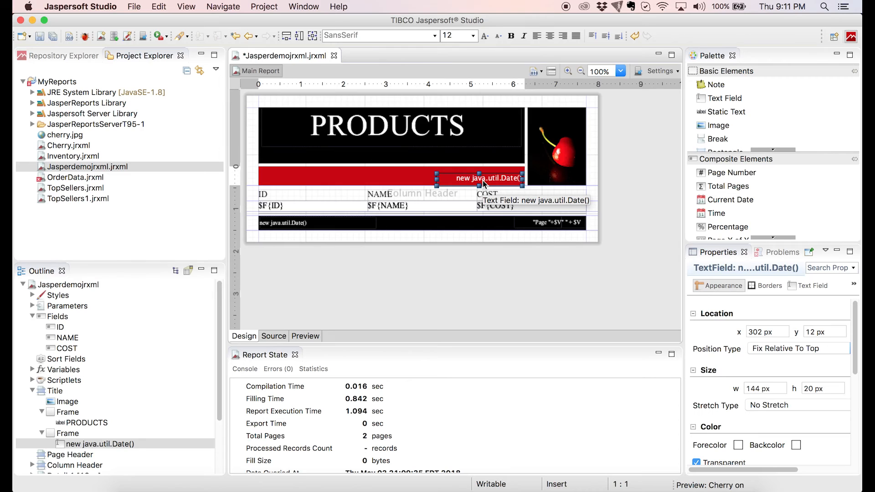
left_click(391, 126)
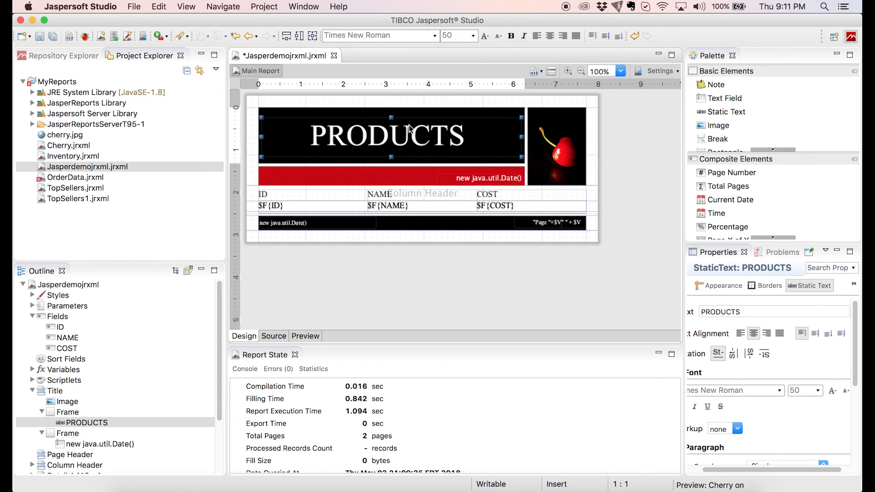
mouse_move(301, 346)
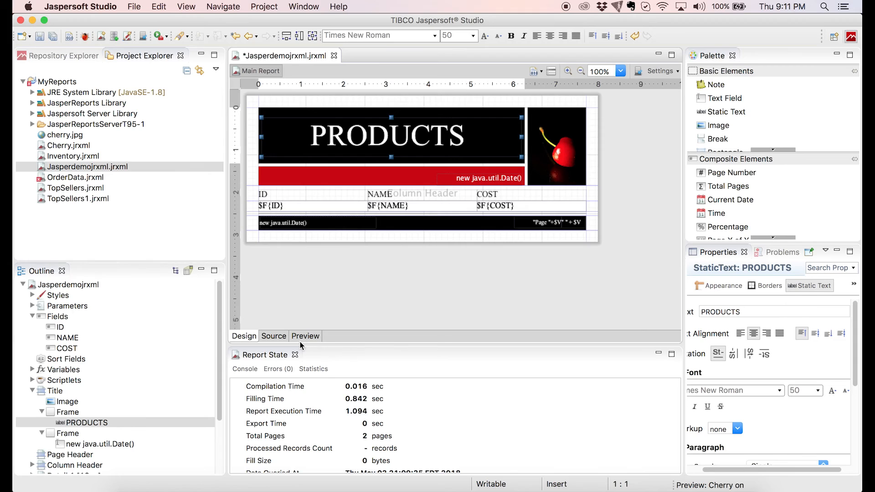
Run the report preview showing the PRODUCTS title and ID, NAME, COST product rows
left_click(305, 336)
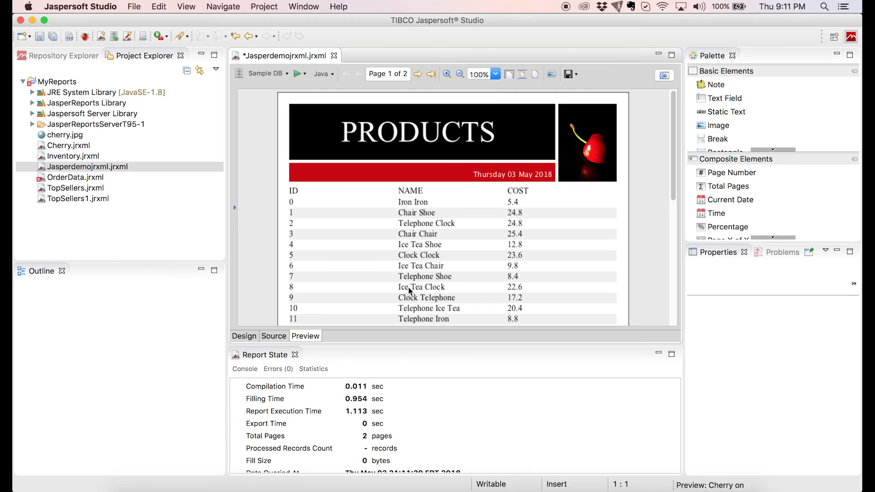
mouse_move(489, 397)
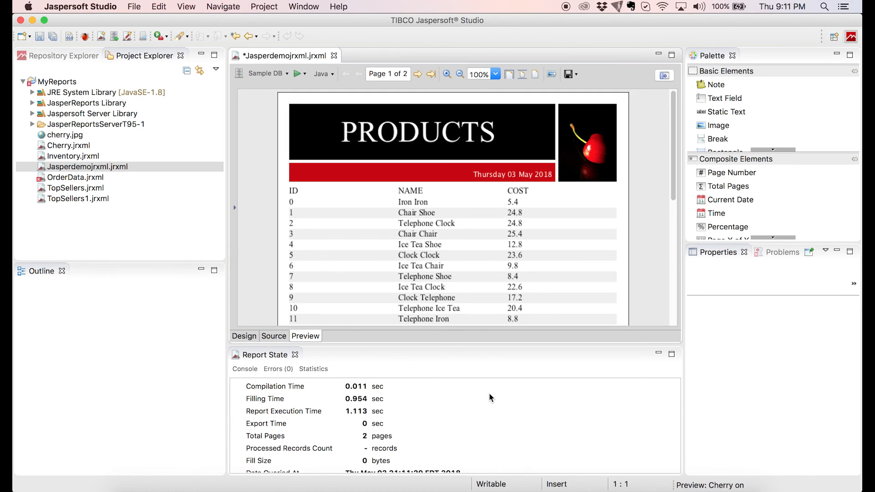